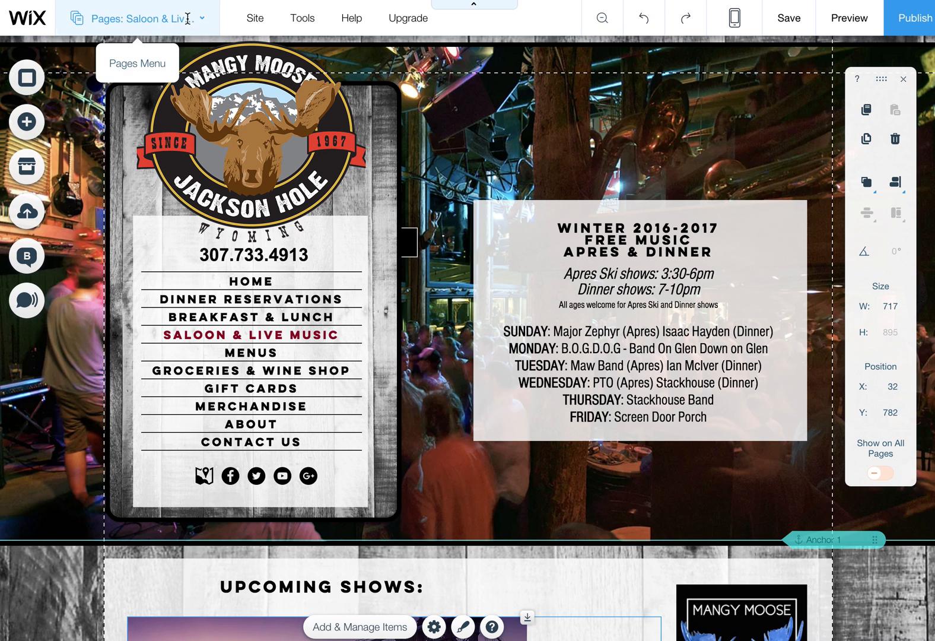
# Step: Go to the Saloon & Live Music page from the Pages menu
pyautogui.click(136, 18)
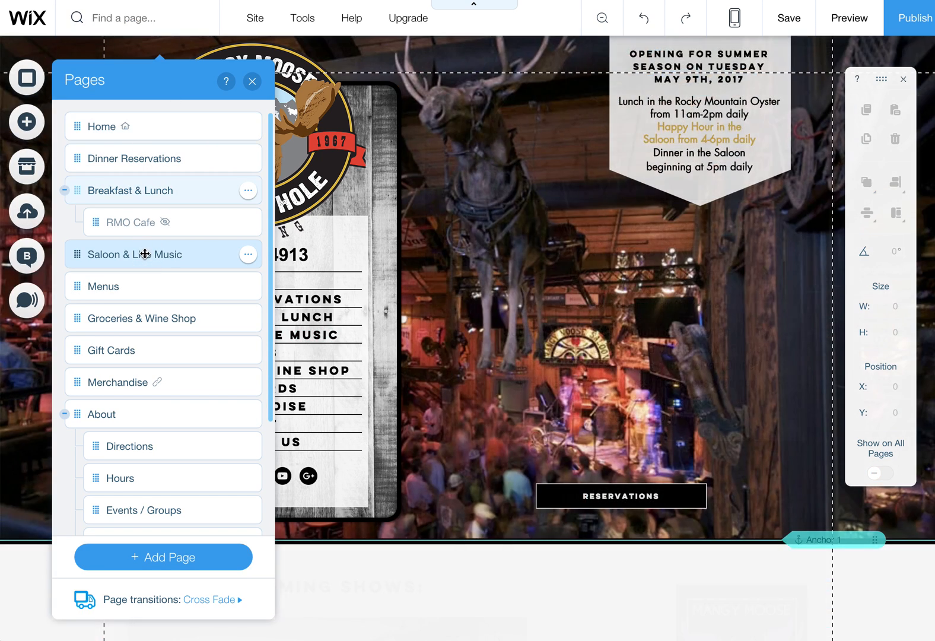
pyautogui.click(134, 254)
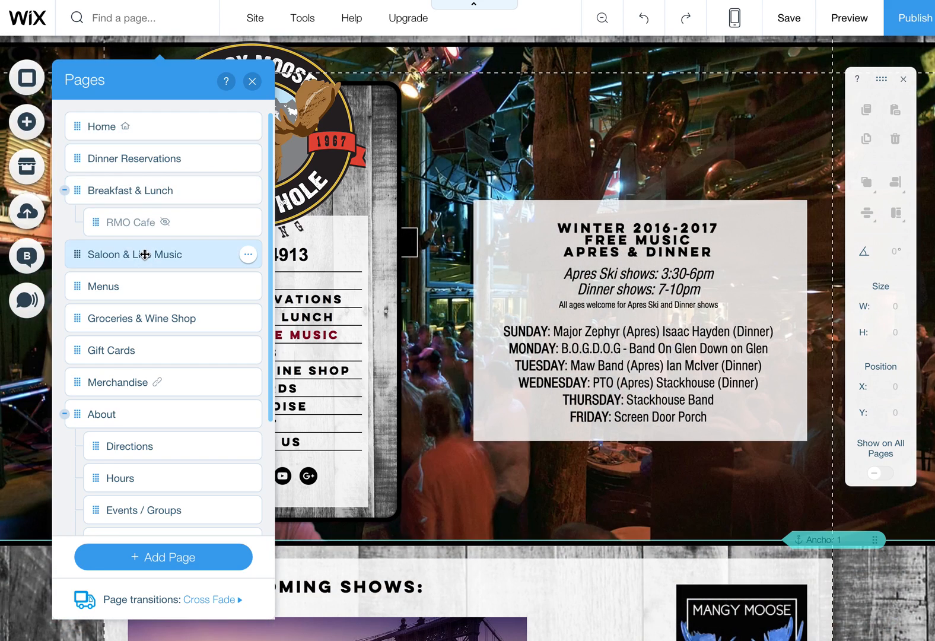
# Step: Close the Pages panel and scroll the page to the Upcoming Shows list
pyautogui.click(134, 254)
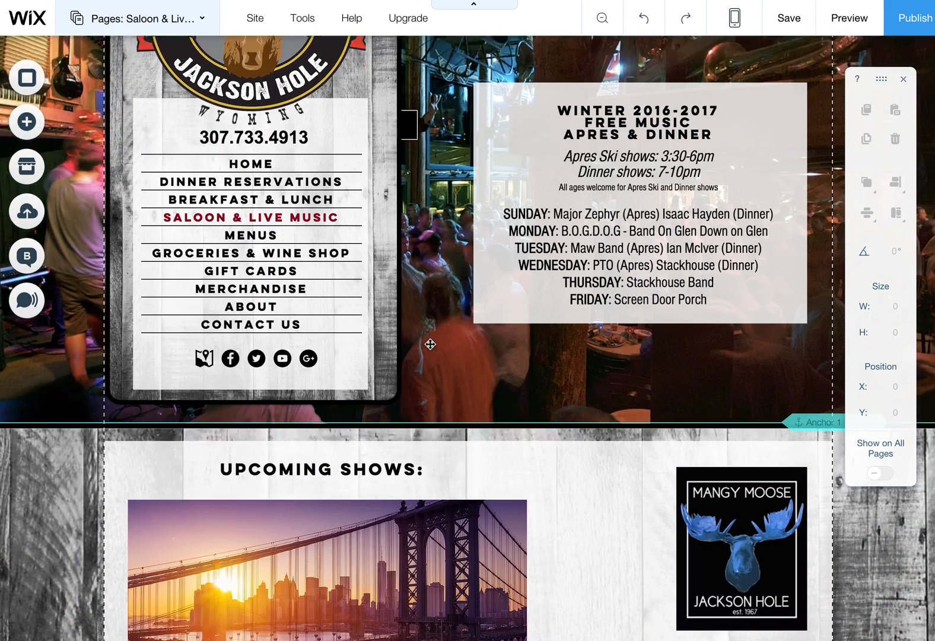
pyautogui.scroll(-3)
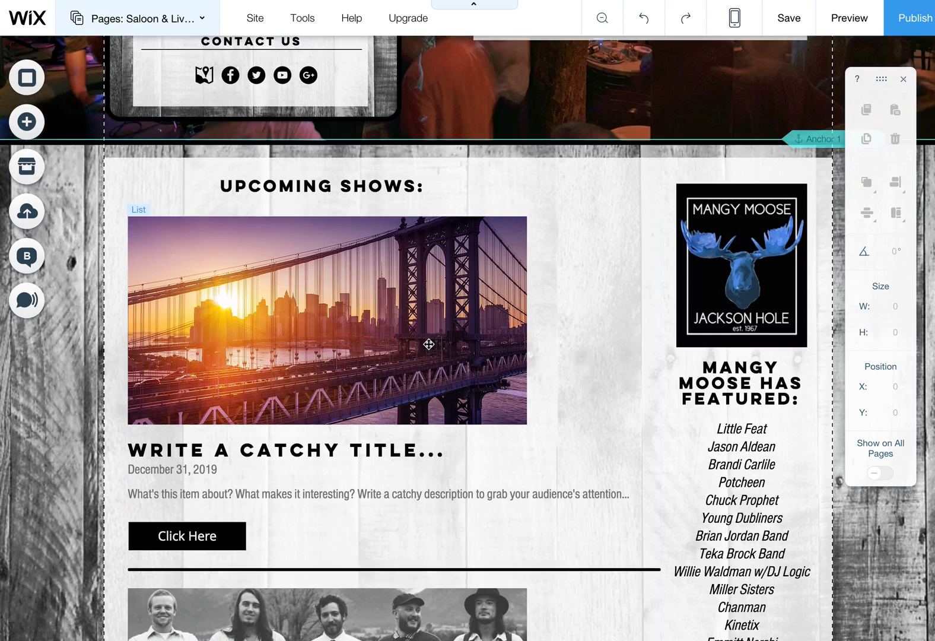
pyautogui.scroll(-3)
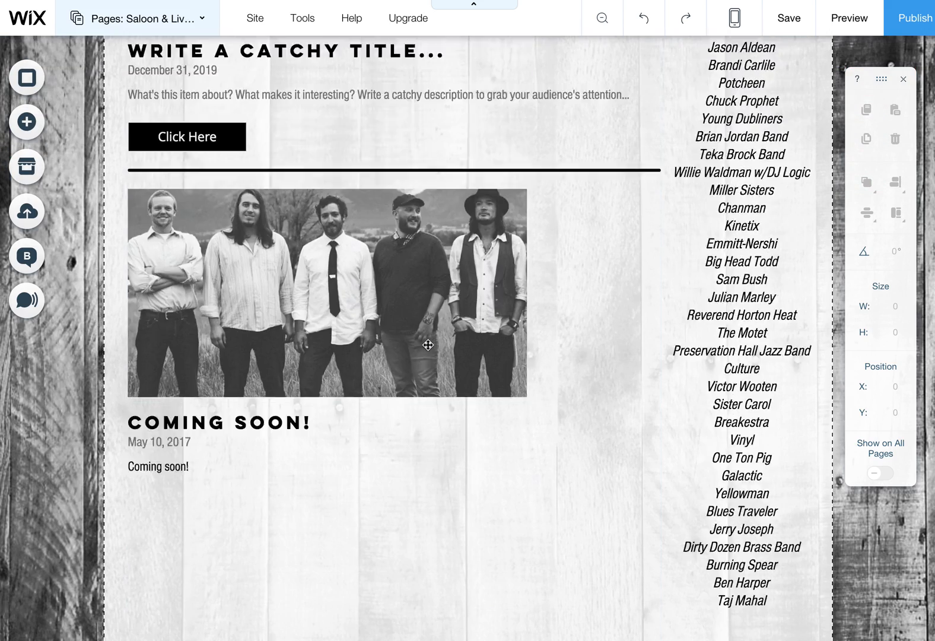
pyautogui.scroll(3)
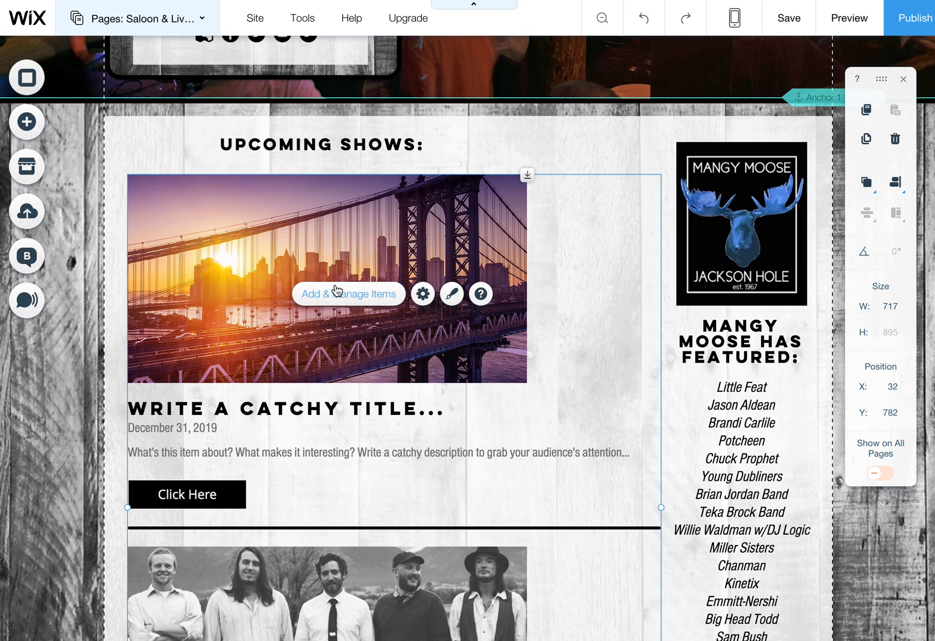
pyautogui.moveTo(350, 296)
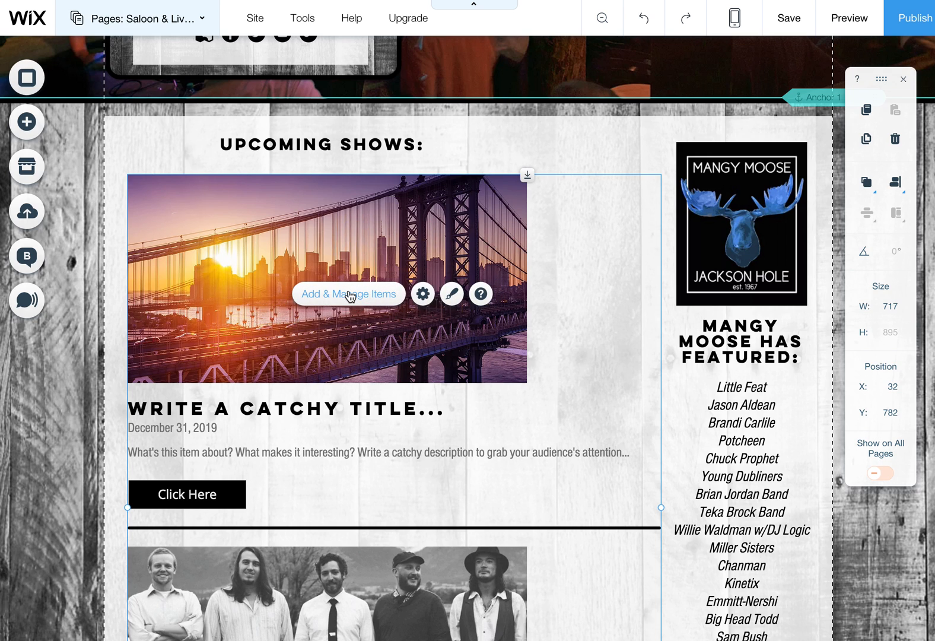
# Step: Open Add & Manage Items for the Live Music Lineup shows list
pyautogui.click(349, 293)
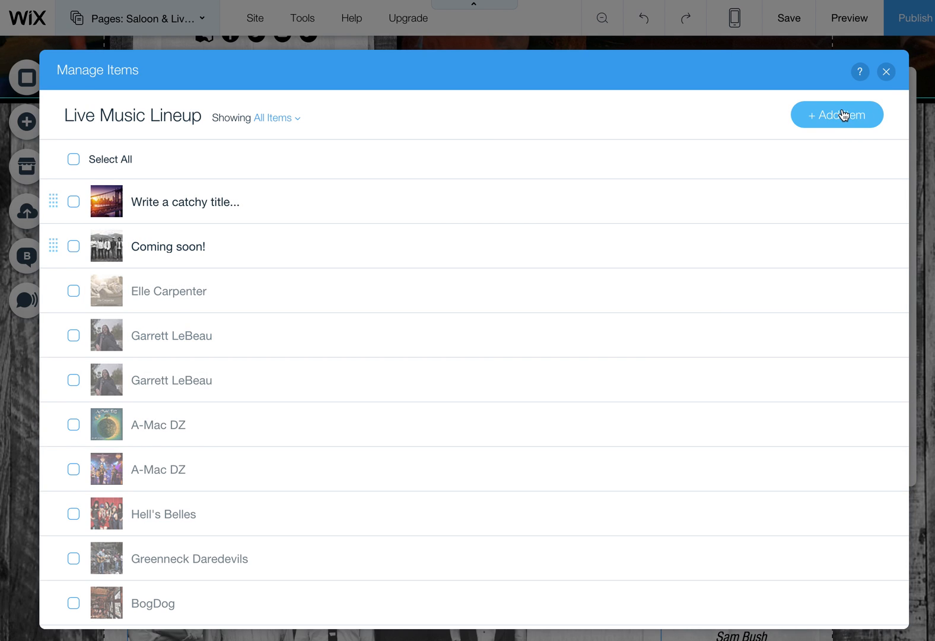
pyautogui.moveTo(668, 143)
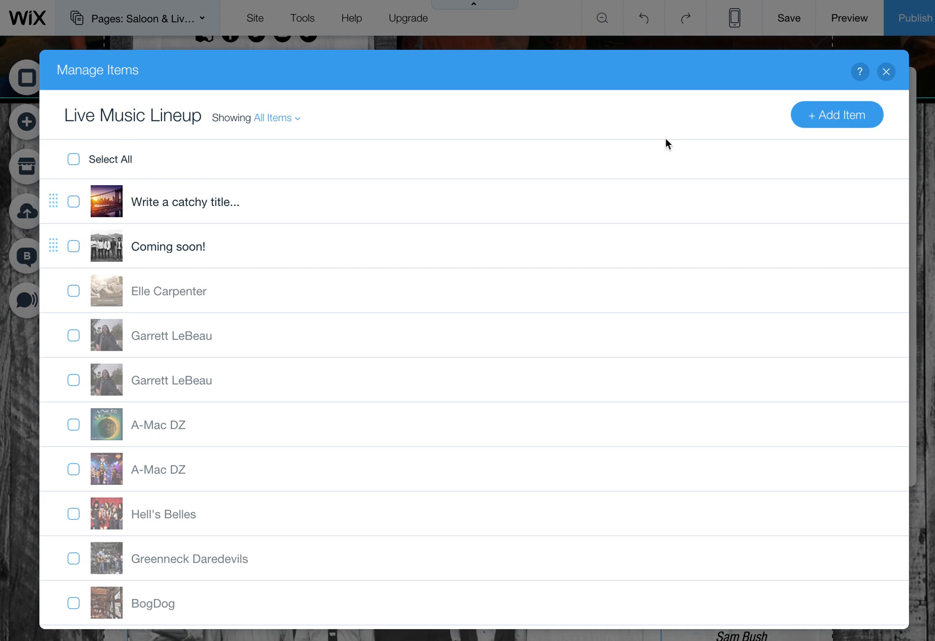
pyautogui.moveTo(185, 247)
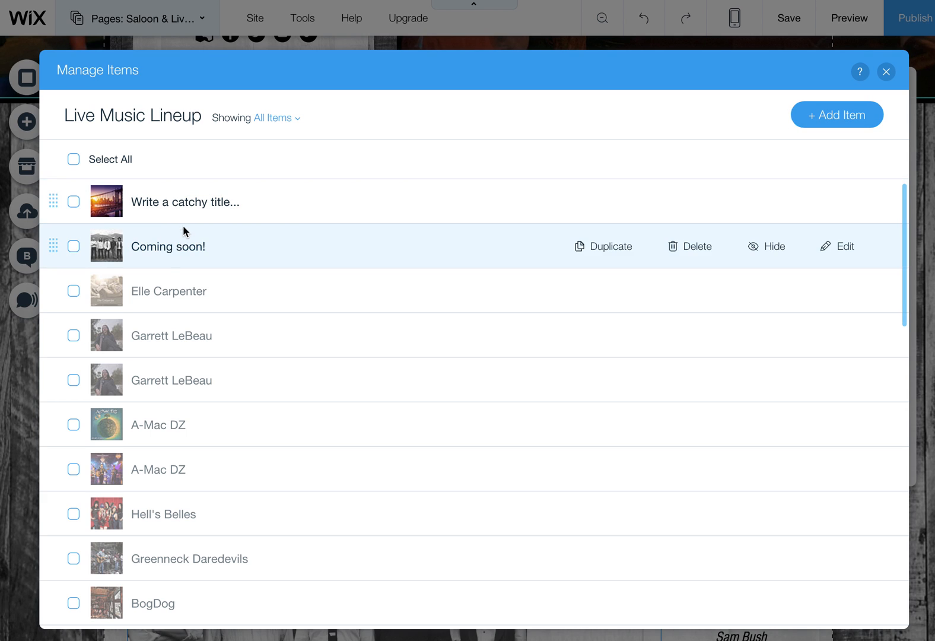
pyautogui.moveTo(659, 207)
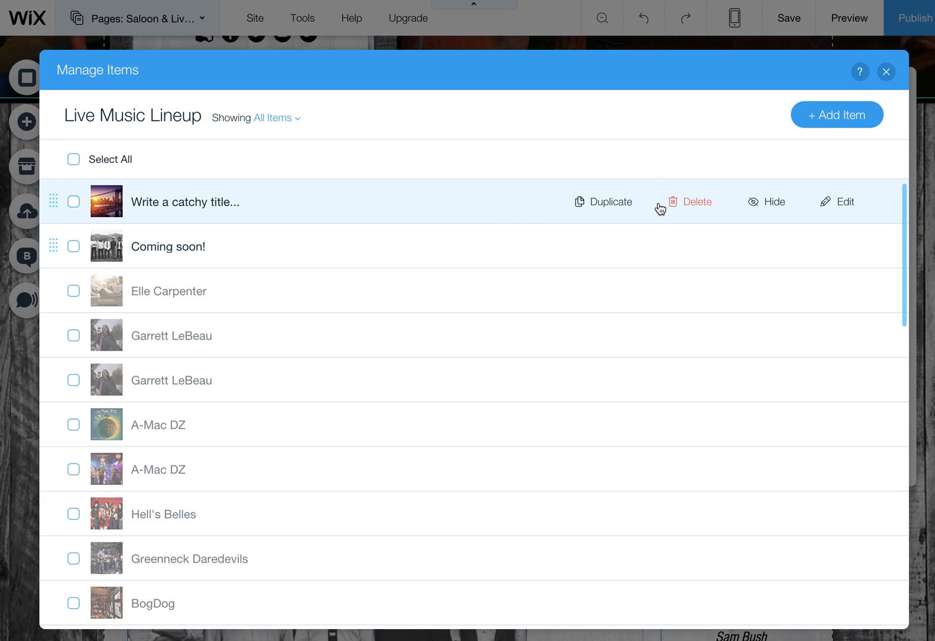
# Step: Open the 'Write a catchy title...' item and review its title, date, description, image and button fields
pyautogui.click(845, 201)
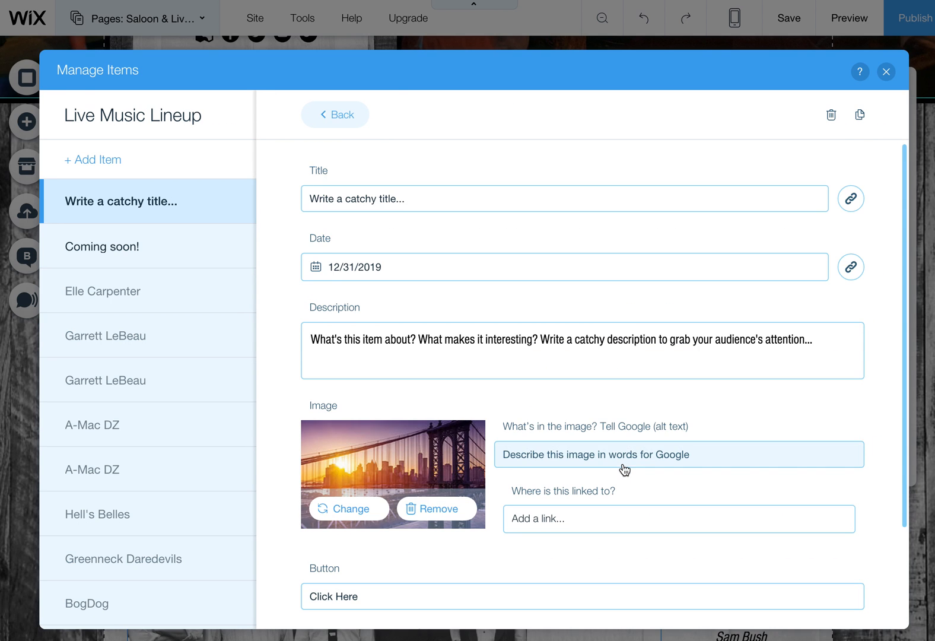
pyautogui.scroll(-3)
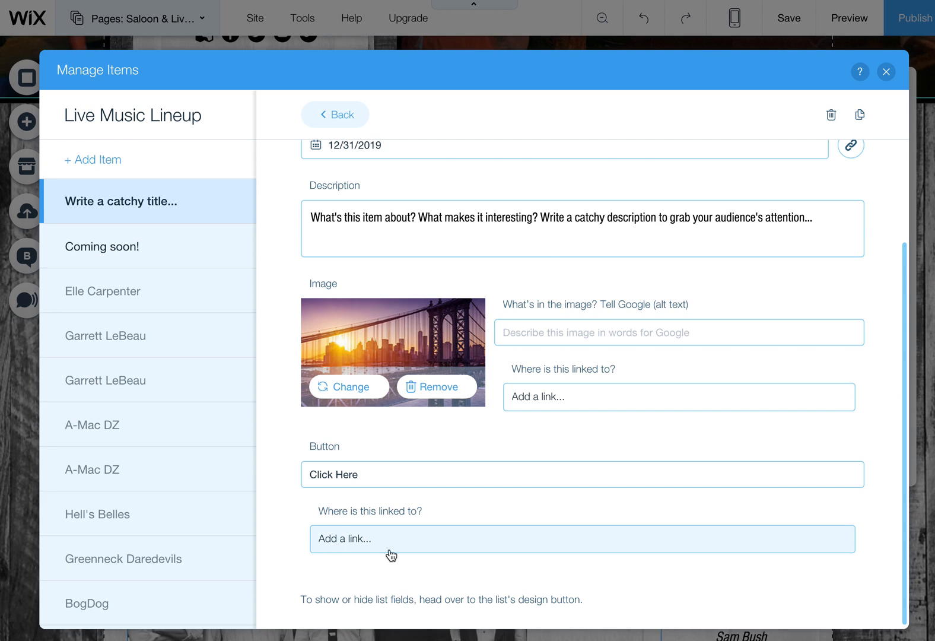
pyautogui.moveTo(452, 535)
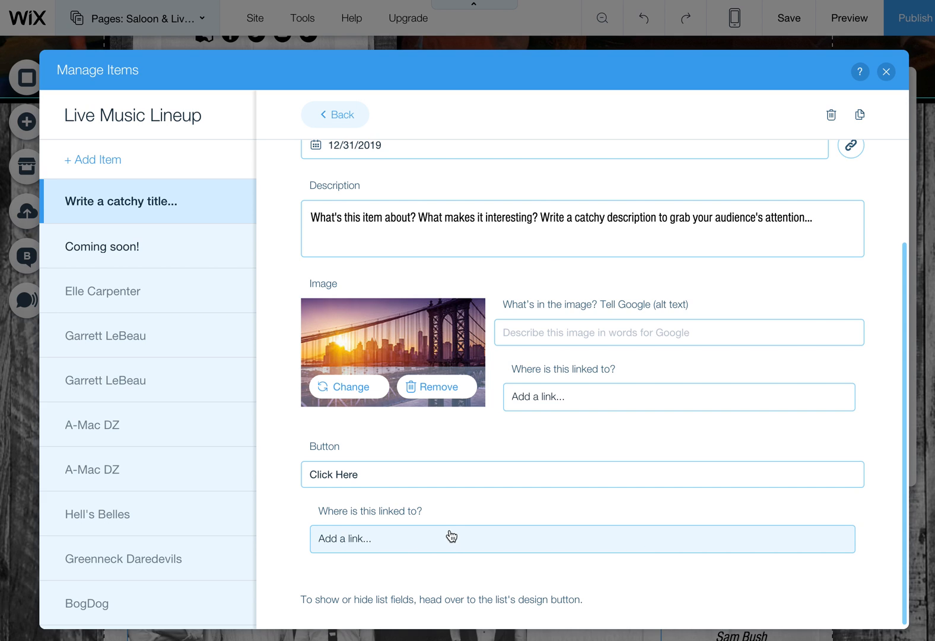
pyautogui.scroll(3)
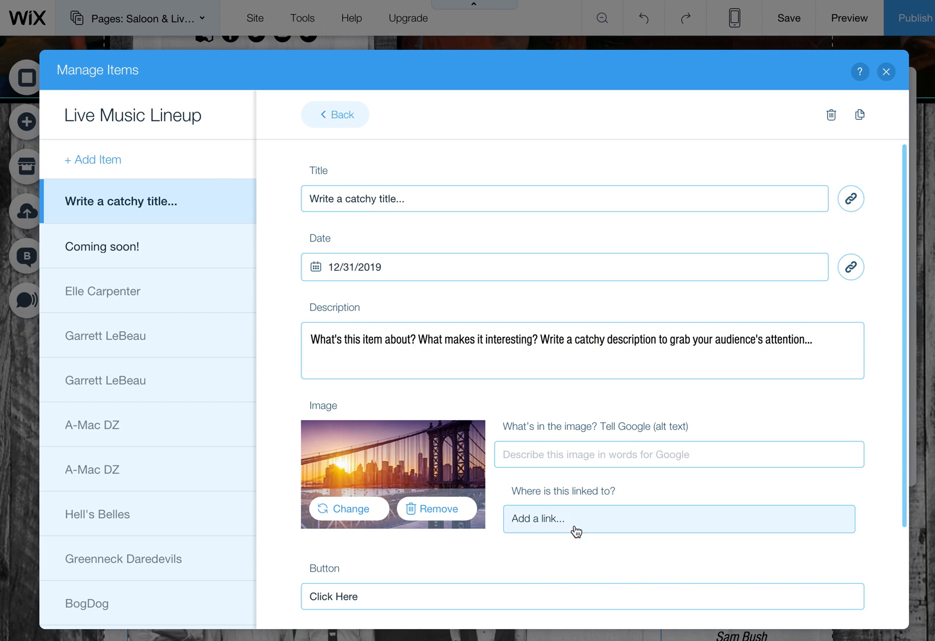
pyautogui.moveTo(887, 72)
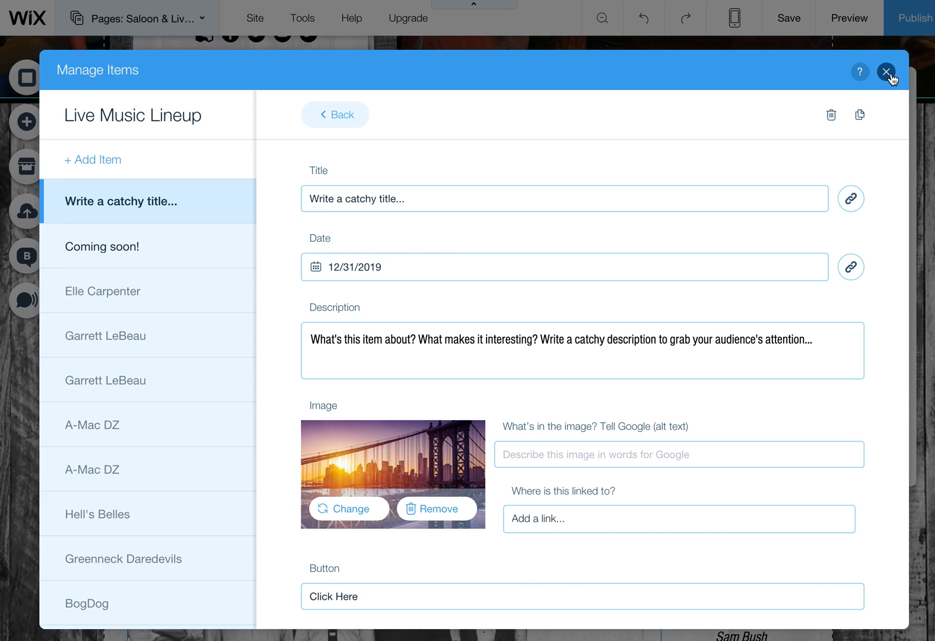
# Step: Close and reopen the Live Music Lineup item manager to see all show items
pyautogui.click(888, 72)
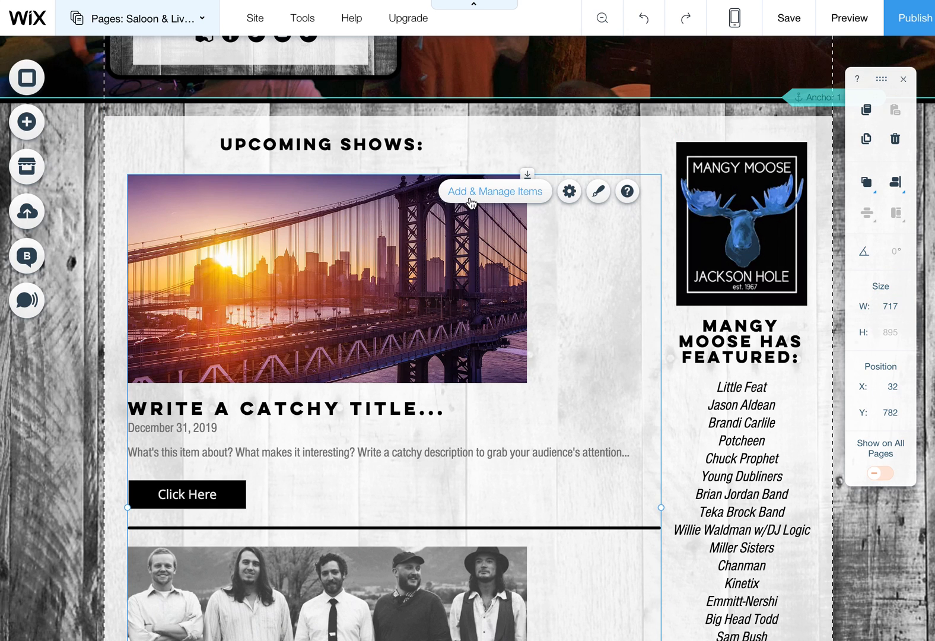
pyautogui.click(493, 191)
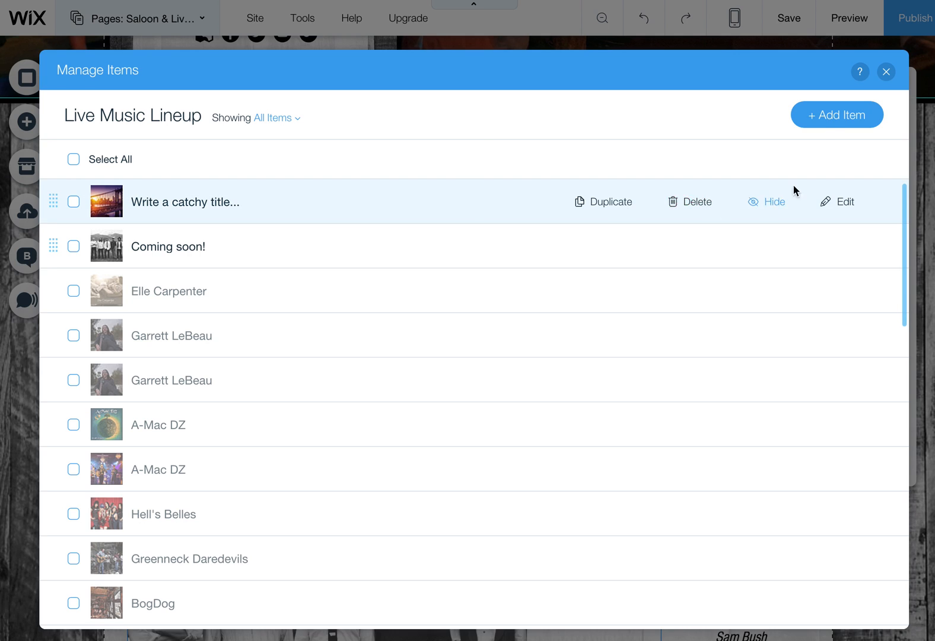
pyautogui.moveTo(837, 115)
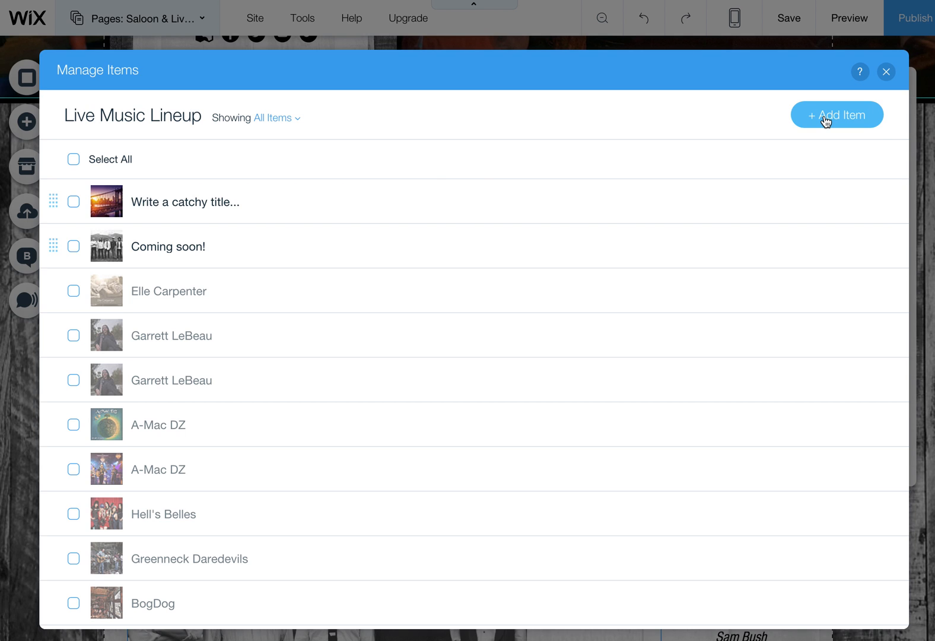
pyautogui.moveTo(626, 172)
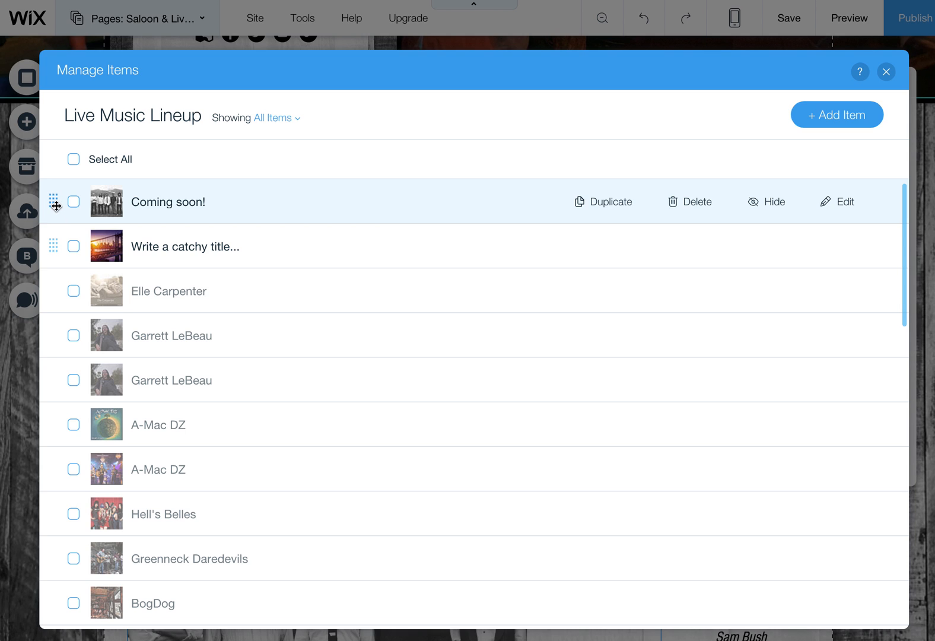
pyautogui.click(73, 291)
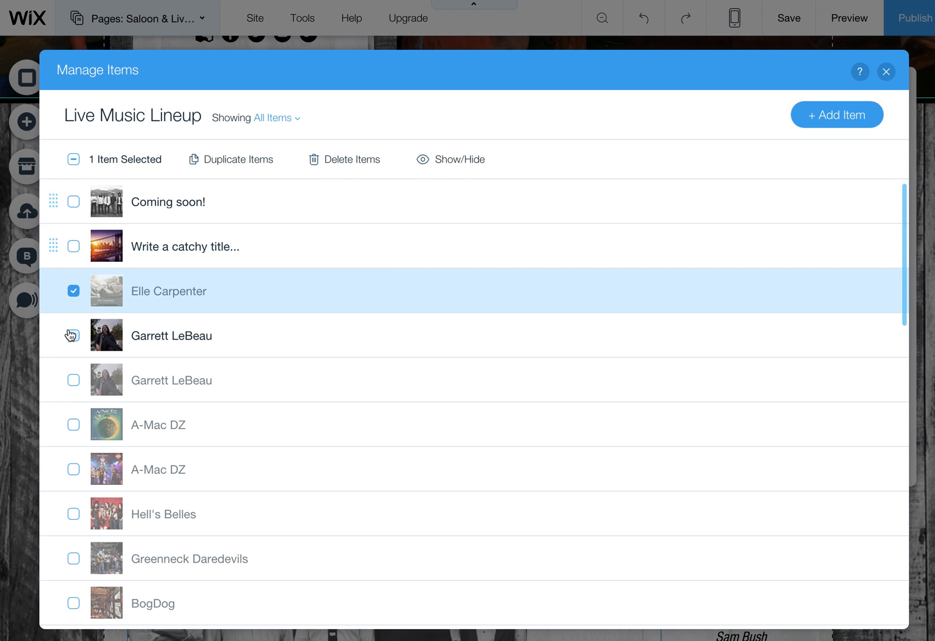
pyautogui.click(886, 72)
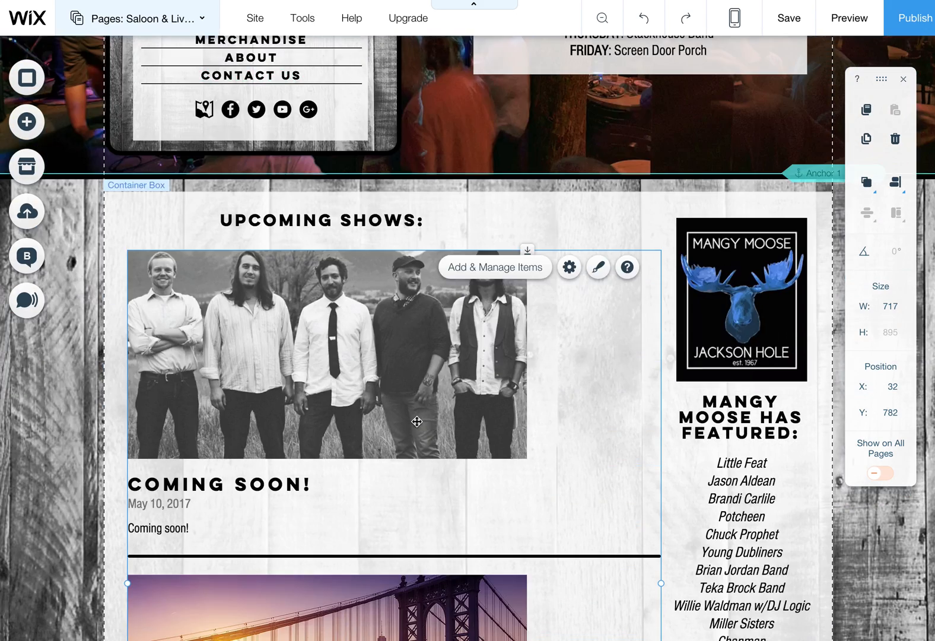
pyautogui.click(494, 266)
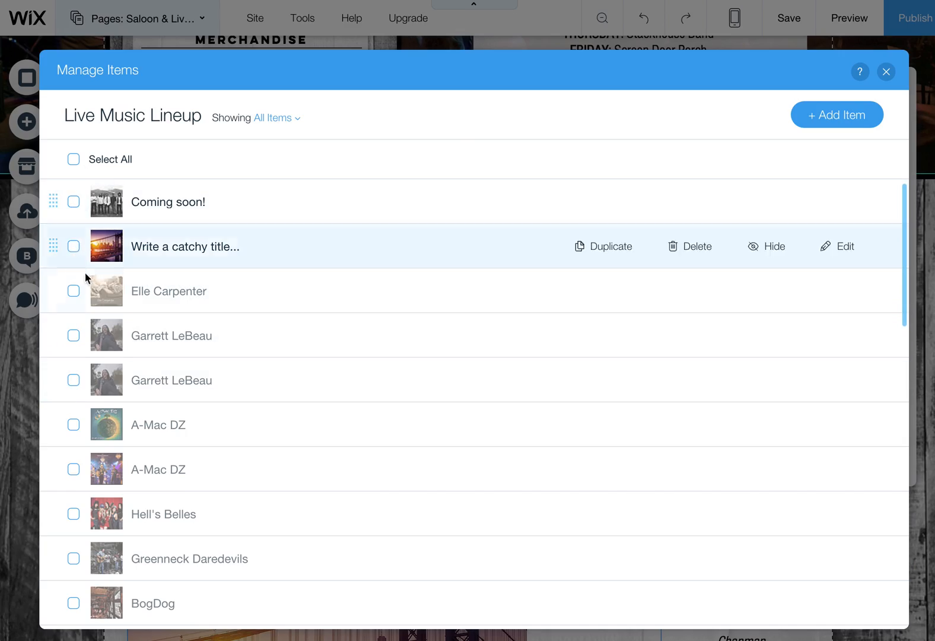
pyautogui.click(73, 335)
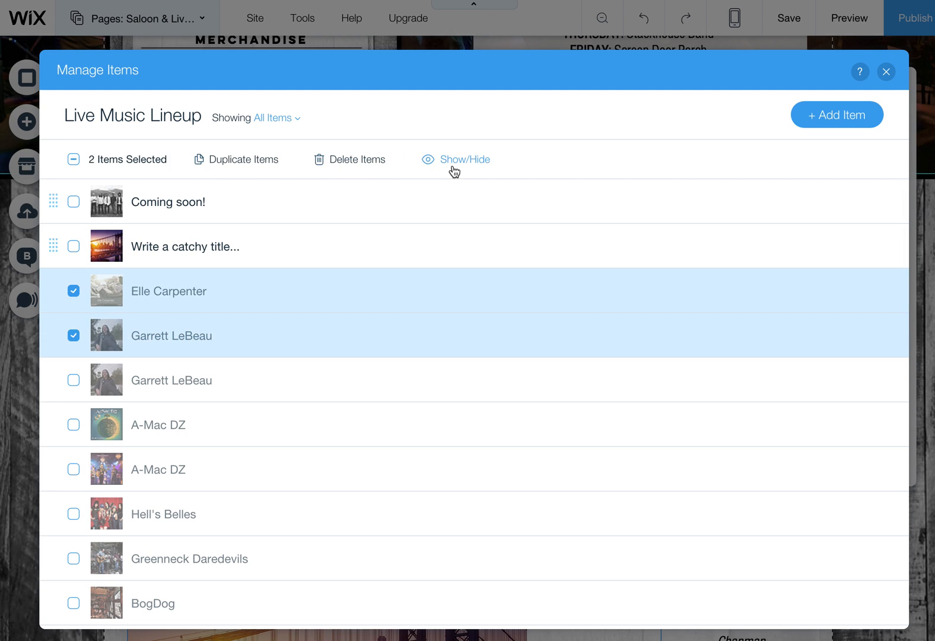
pyautogui.moveTo(371, 264)
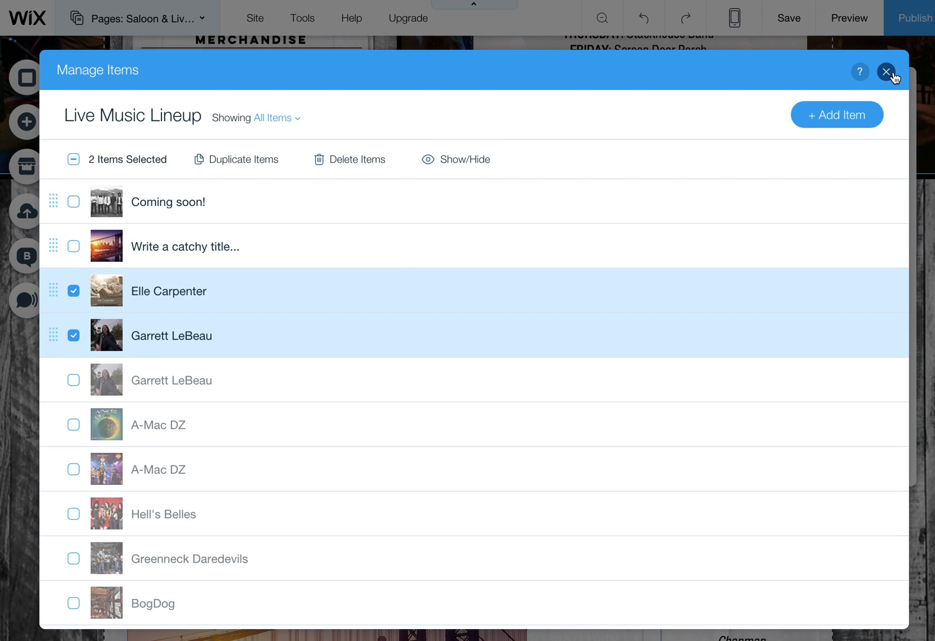
pyautogui.click(886, 72)
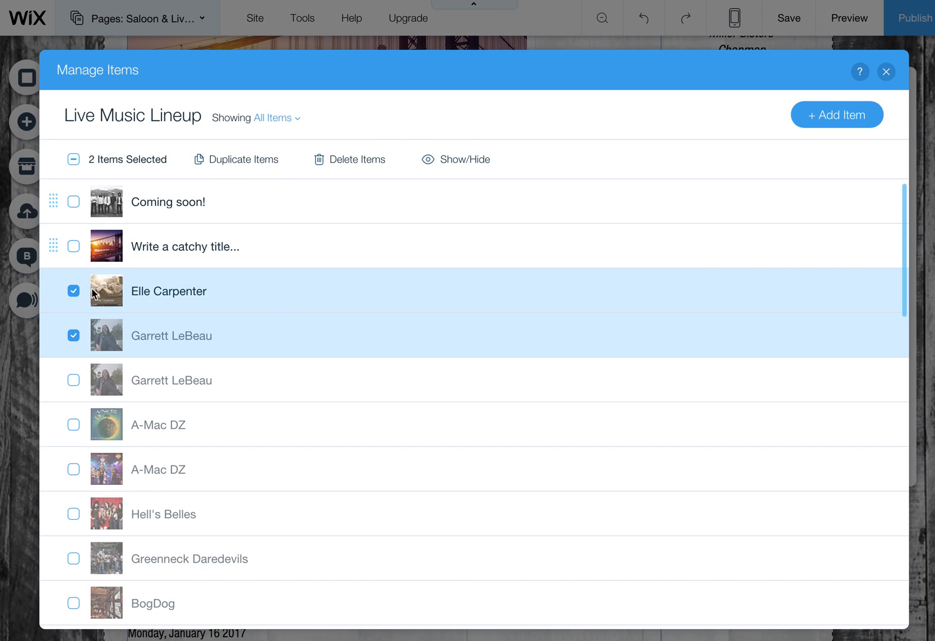
pyautogui.moveTo(541, 110)
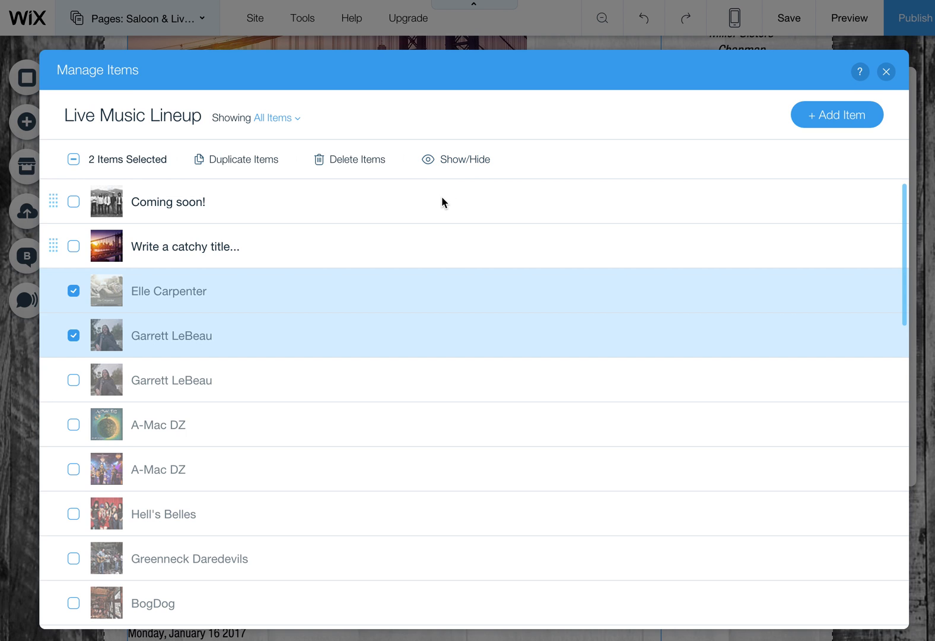
pyautogui.moveTo(374, 194)
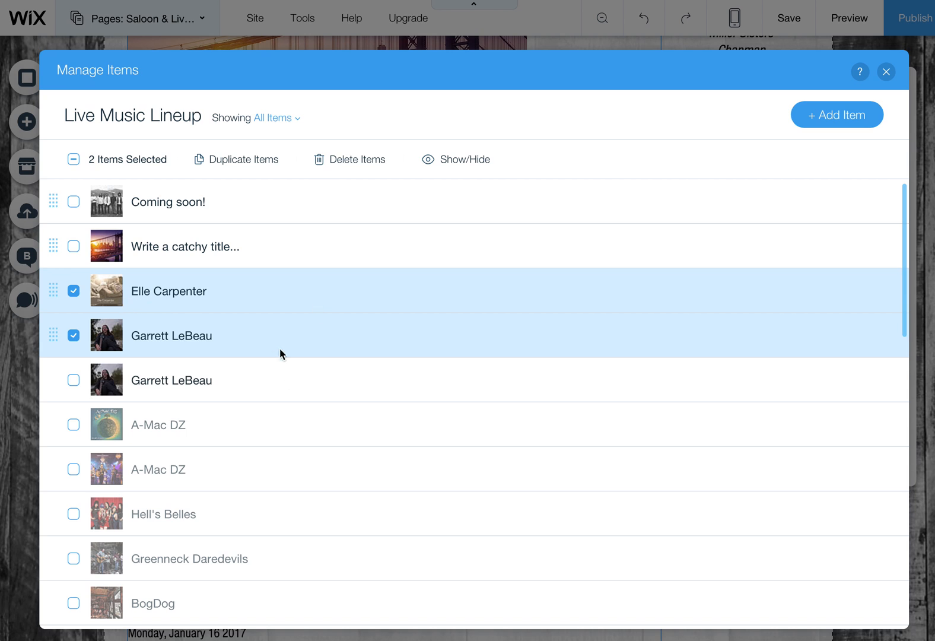
pyautogui.click(171, 380)
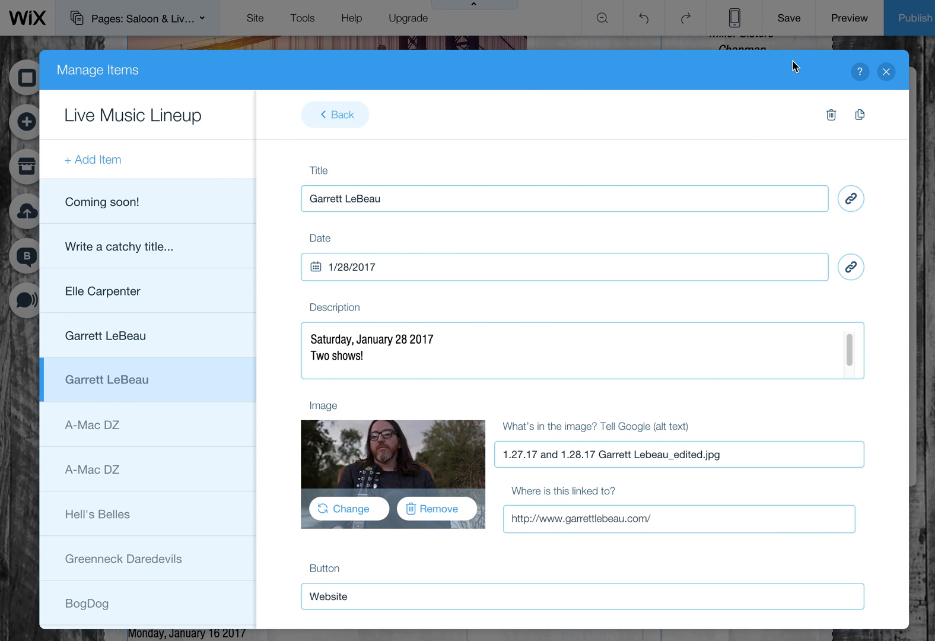
pyautogui.click(334, 114)
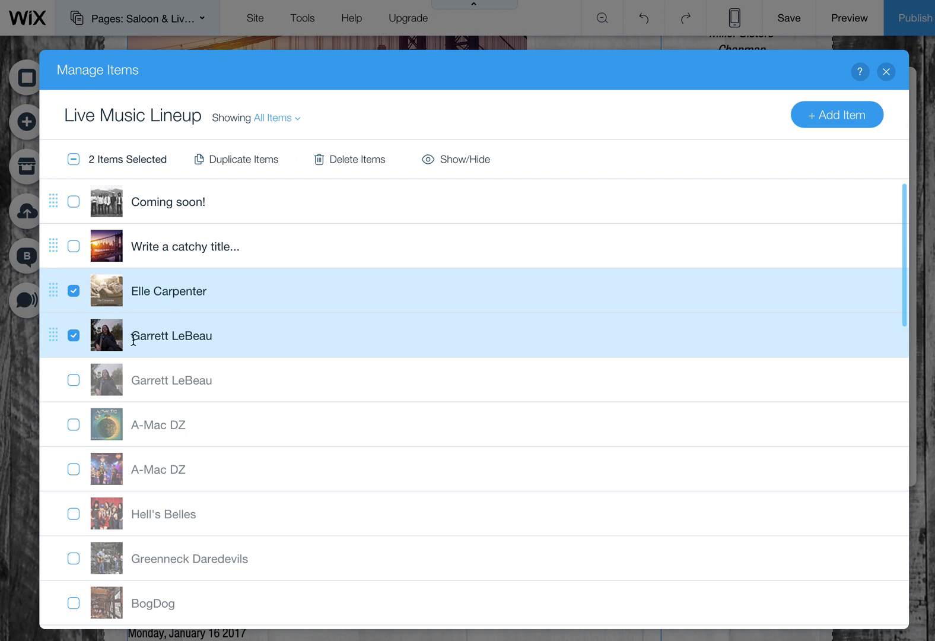
pyautogui.click(74, 335)
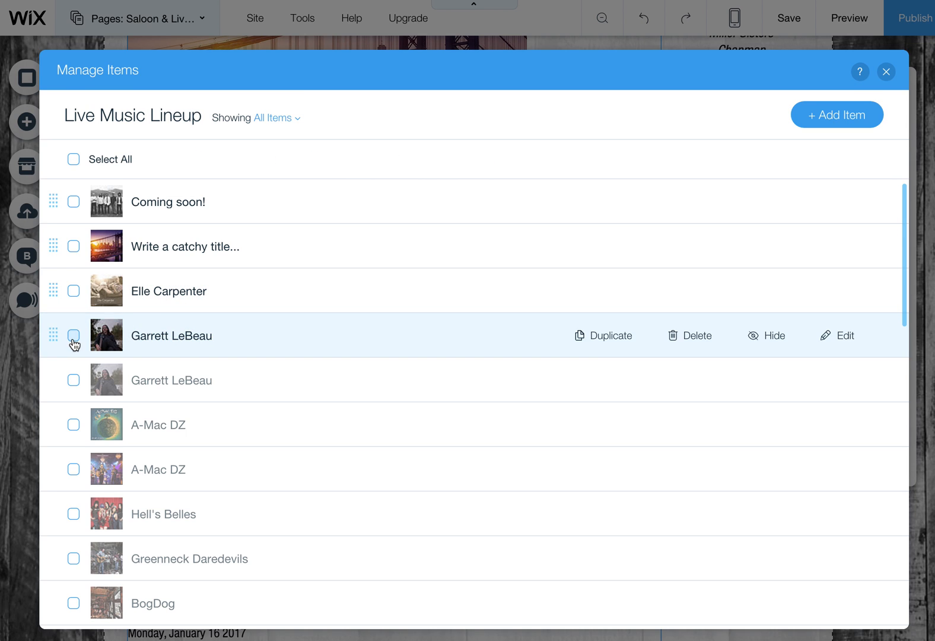
pyautogui.click(74, 335)
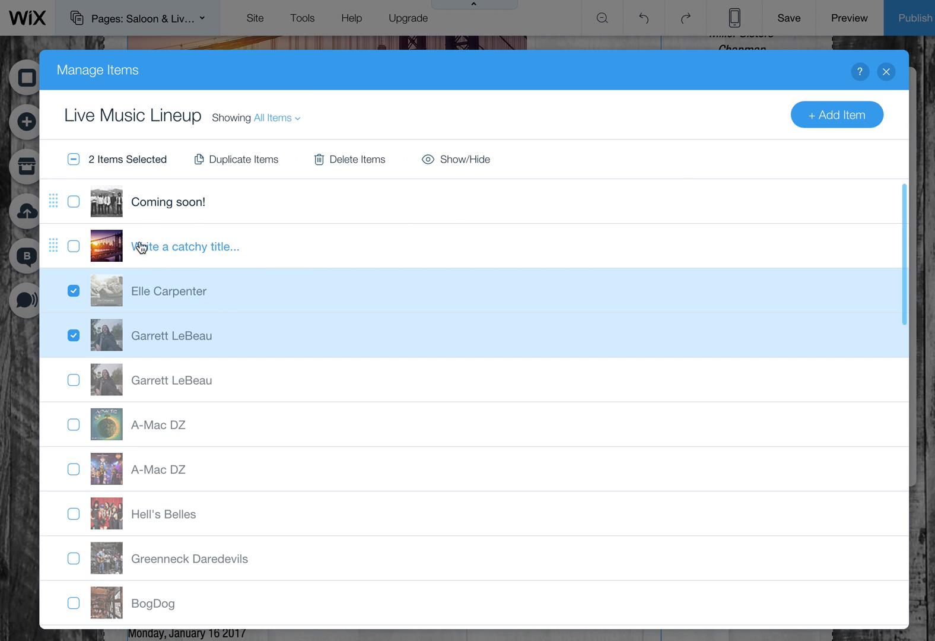
pyautogui.click(74, 246)
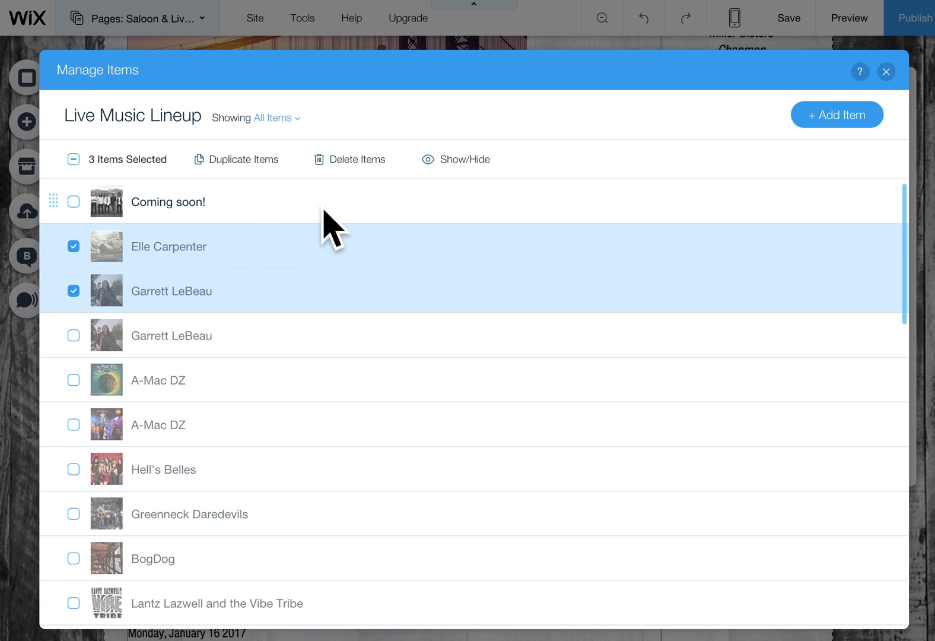
pyautogui.click(887, 72)
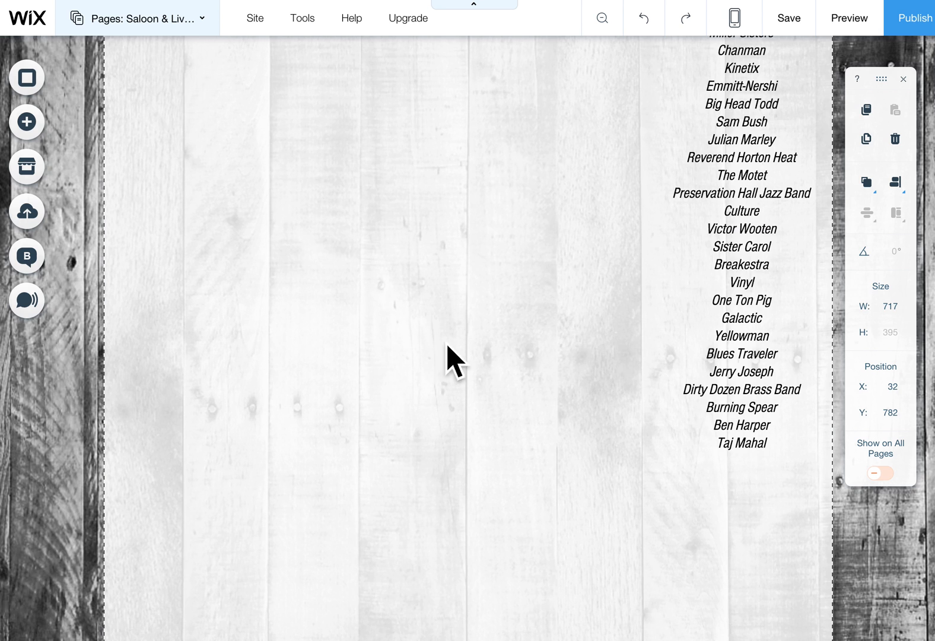
# Step: Scroll up to Upcoming Shows, now led by 'Coming soon!' dated May 10, 2017
pyautogui.scroll(3)
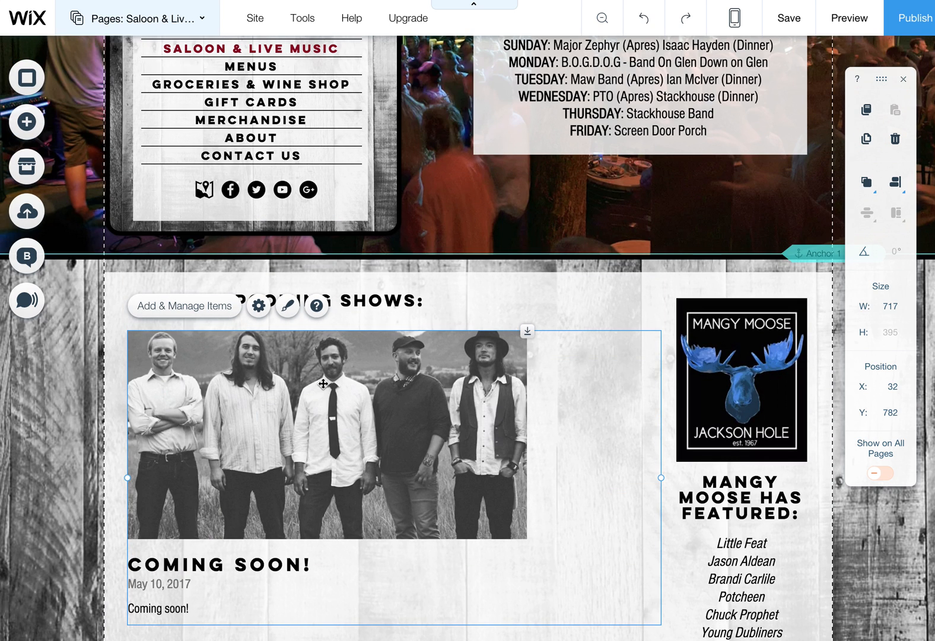
pyautogui.moveTo(351, 454)
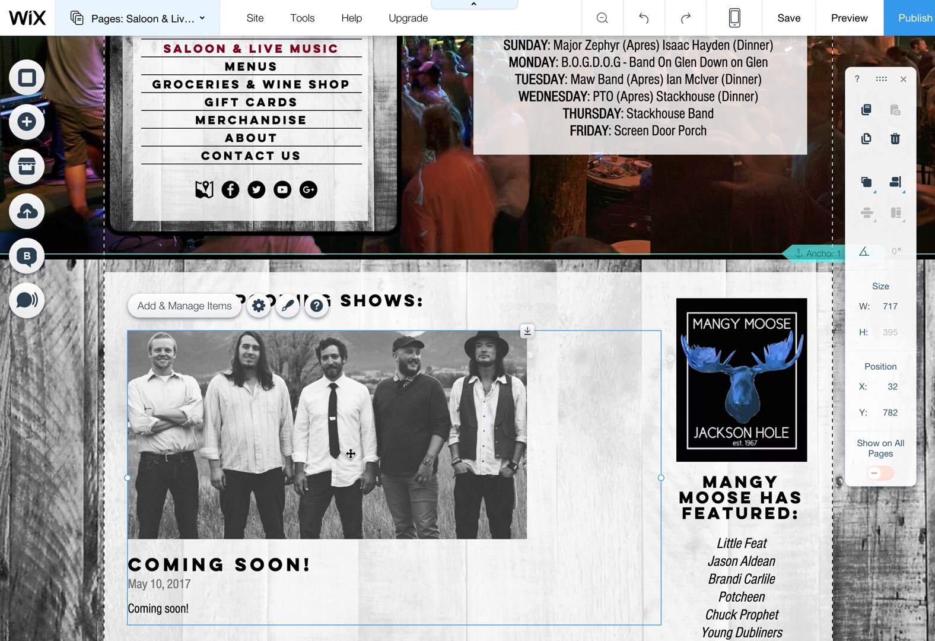
pyautogui.moveTo(317, 306)
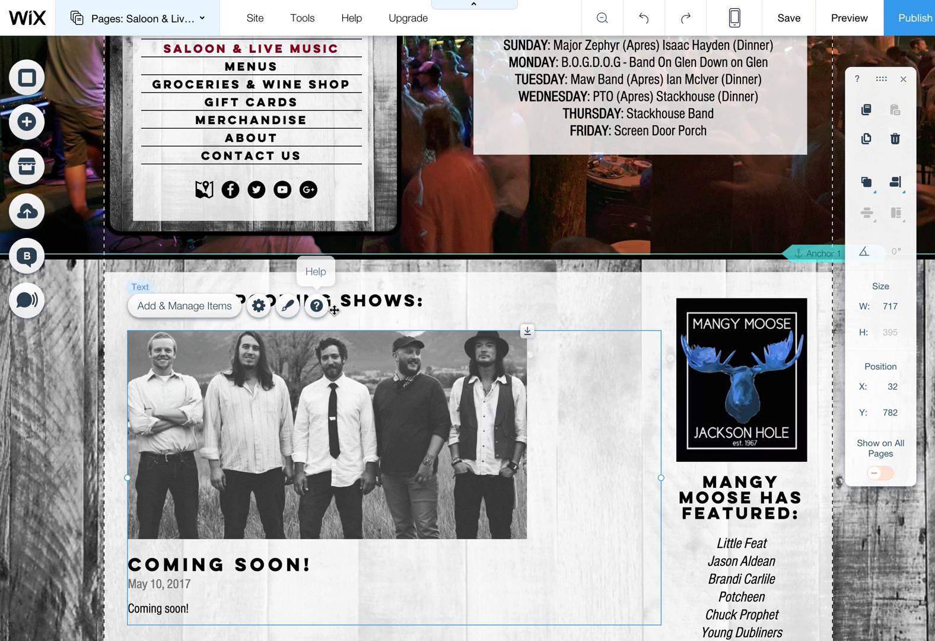
pyautogui.moveTo(210, 308)
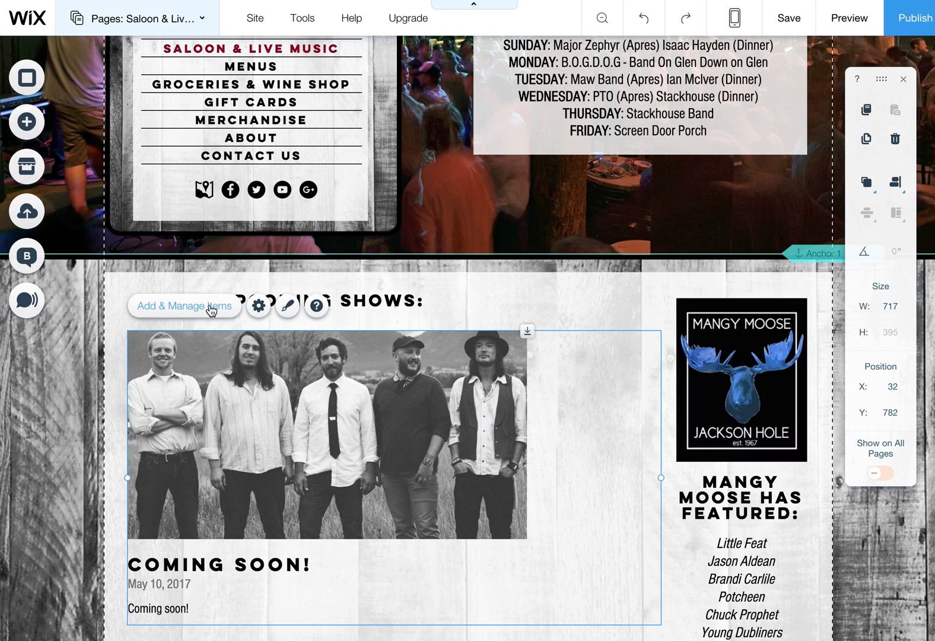